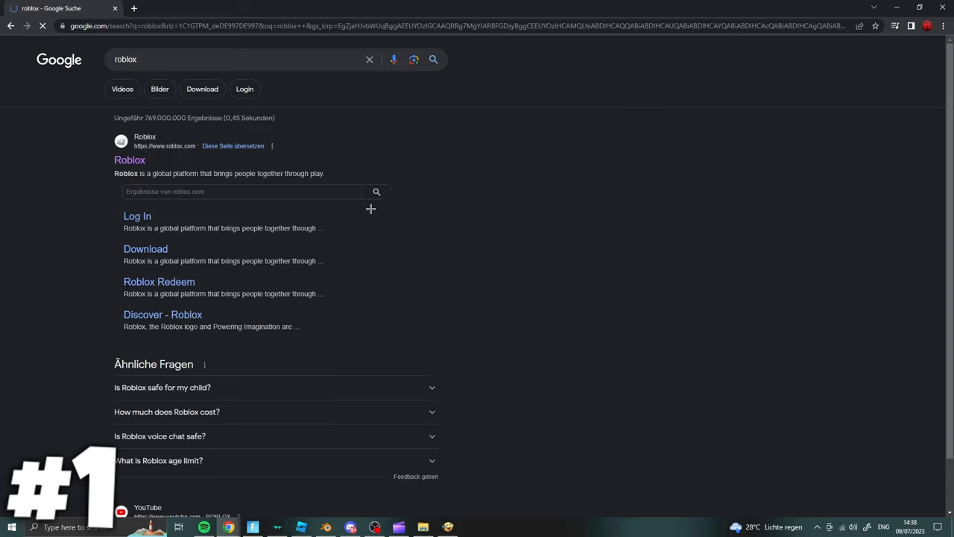
Go from the Roblox search result to the PLS DONATE game page
{"action": "left_click", "coordinate": [129, 159]}
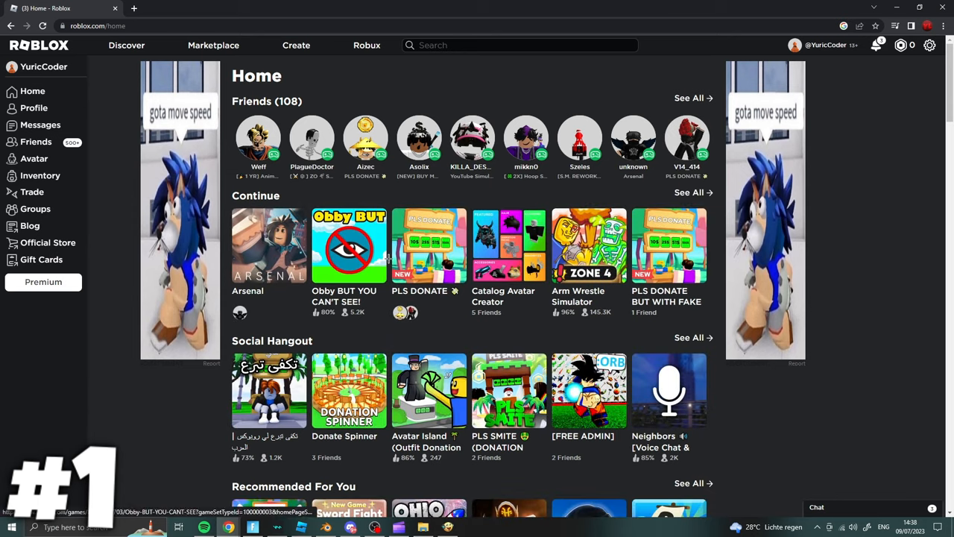
{"action": "left_click", "coordinate": [429, 247]}
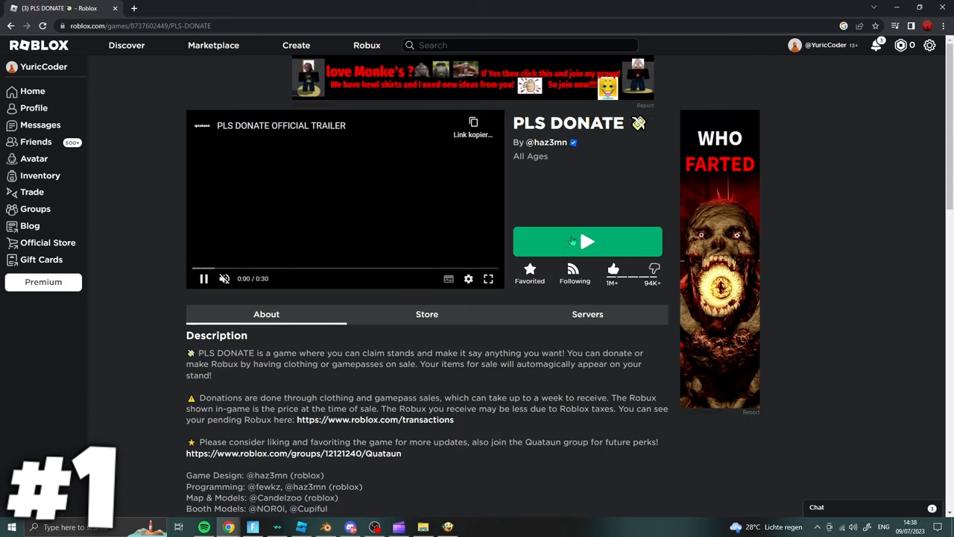
Join PLS DONATE with Play and bring up the in-game menu with Esc
{"action": "left_click", "coordinate": [587, 242]}
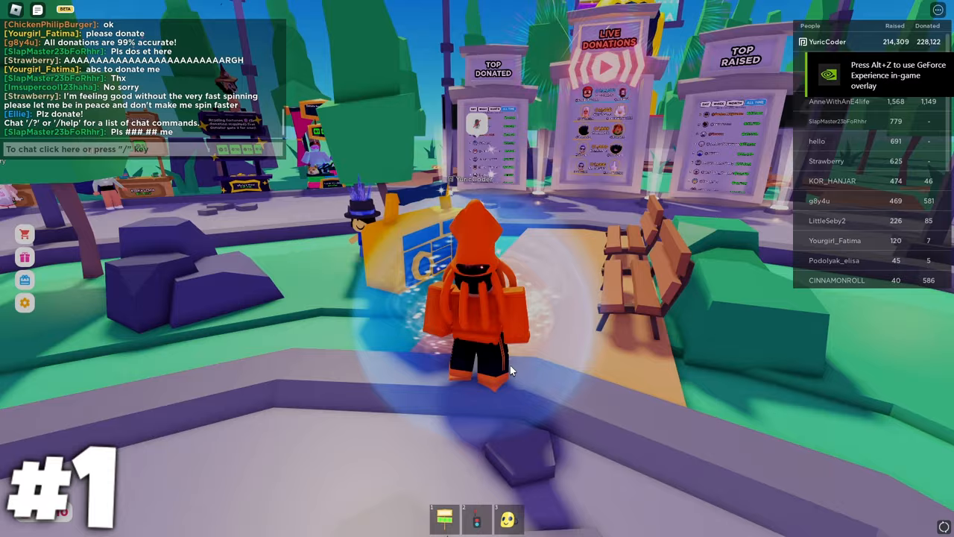
{"action": "key", "text": "Escape"}
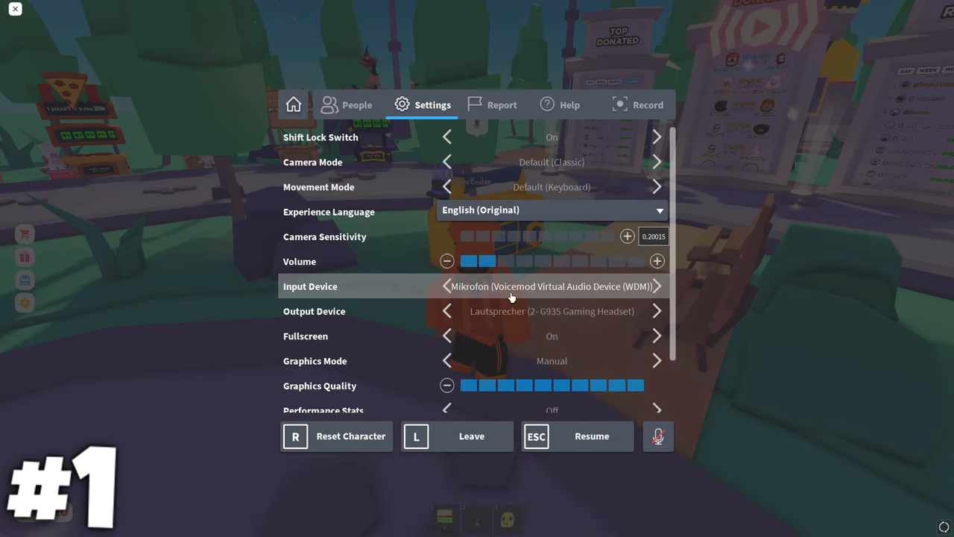
{"action": "mouse_move", "coordinate": [580, 313]}
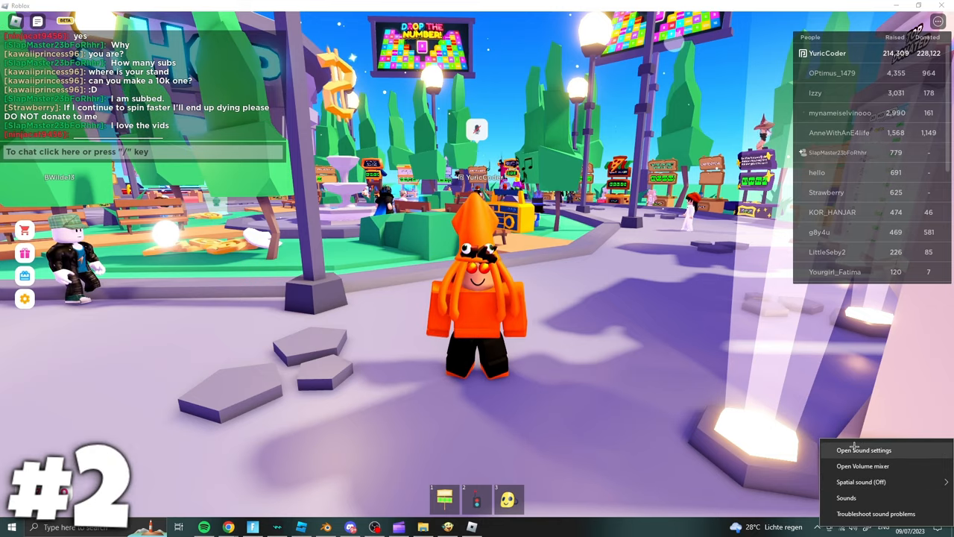
Bring up Windows Sound settings from the taskbar speaker icon
{"action": "left_click", "coordinate": [865, 451]}
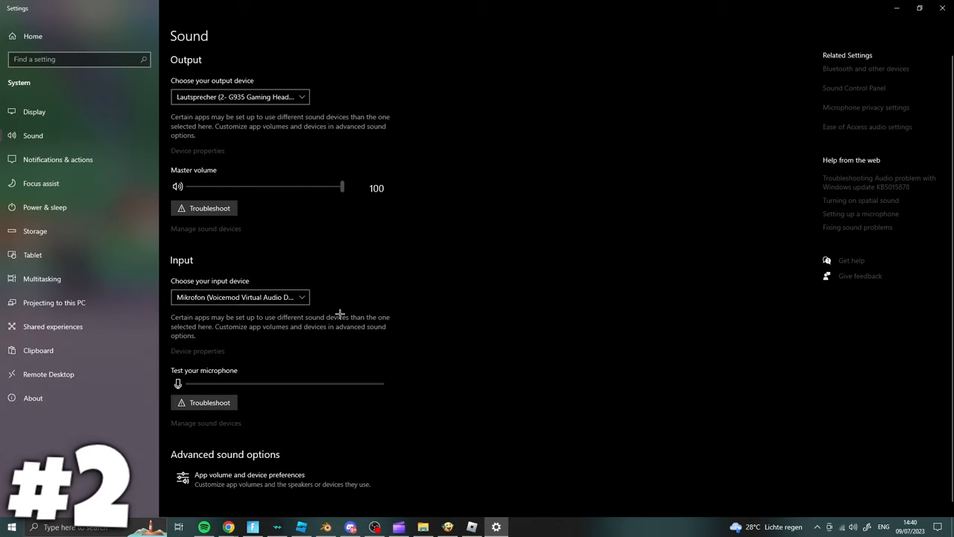
{"action": "mouse_move", "coordinate": [307, 340]}
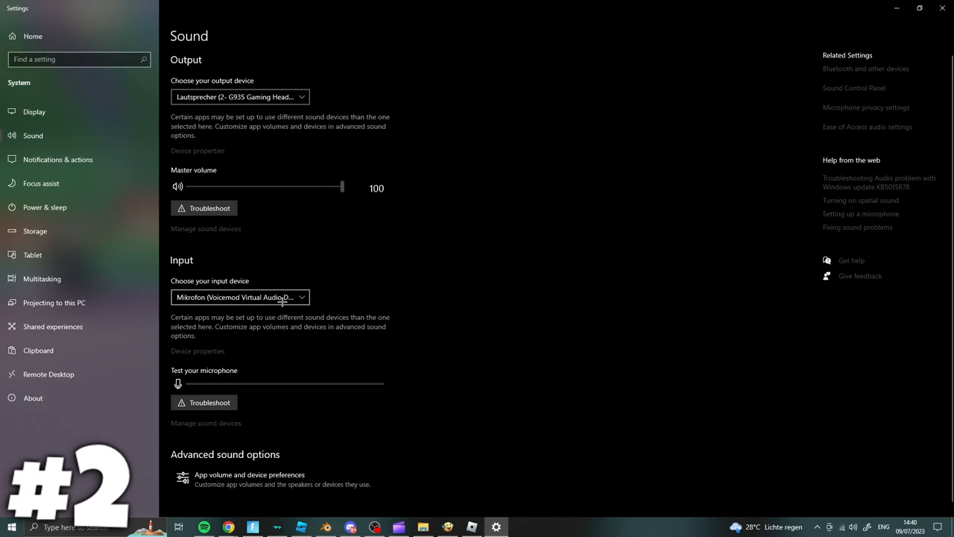
Show the available input devices to pick Mikrofon (HyperX QuadCast)
{"action": "left_click", "coordinate": [240, 296]}
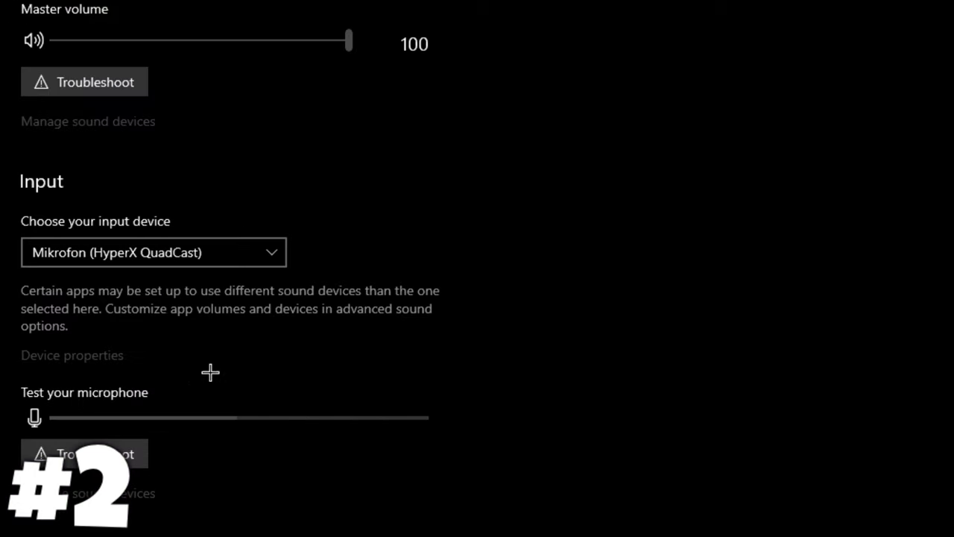
{"action": "mouse_move", "coordinate": [167, 438]}
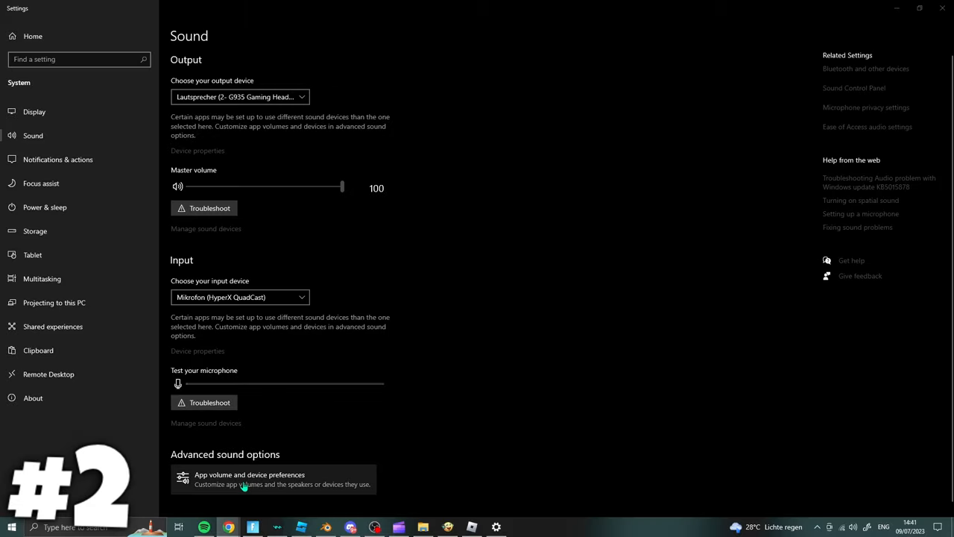
{"action": "left_click", "coordinate": [251, 478]}
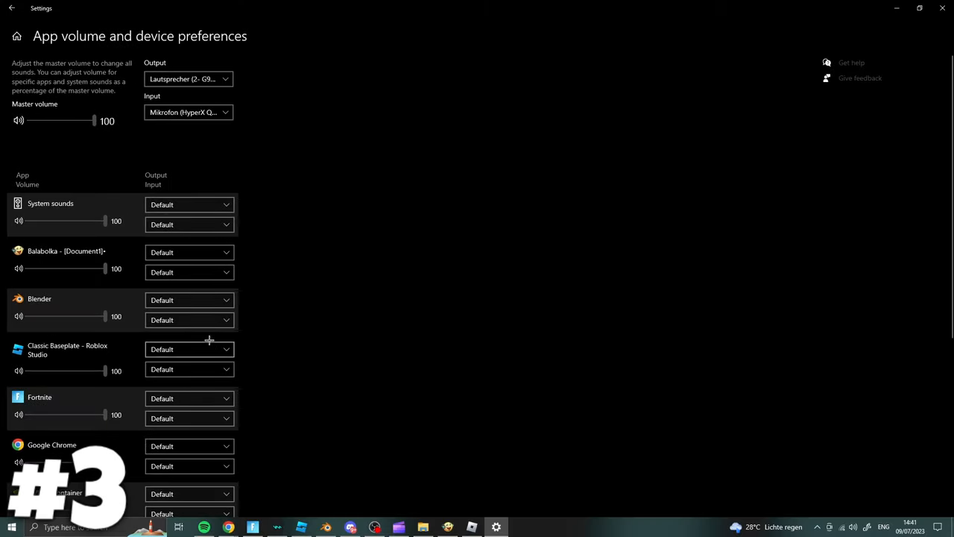
{"action": "scroll", "scroll_direction": "down", "scroll_amount": 3}
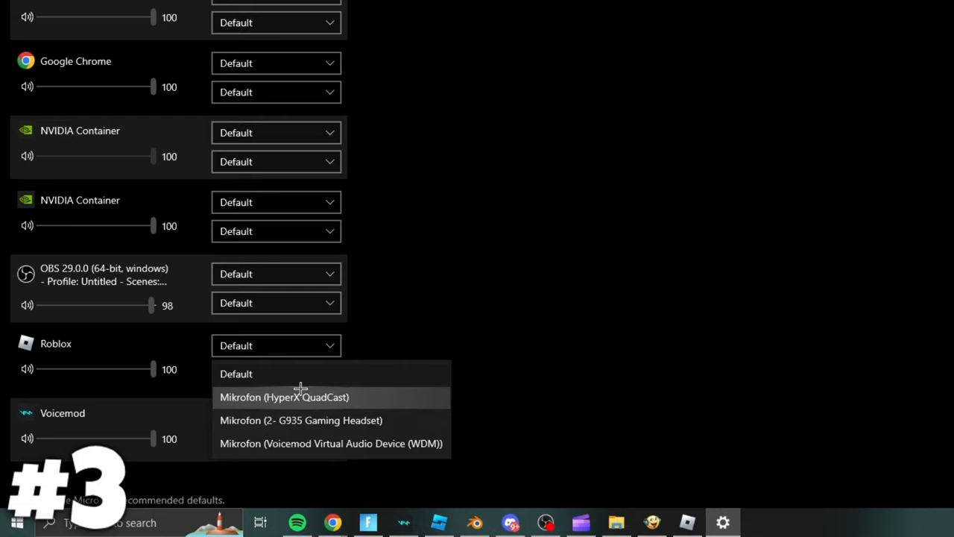
{"action": "left_click", "coordinate": [301, 420]}
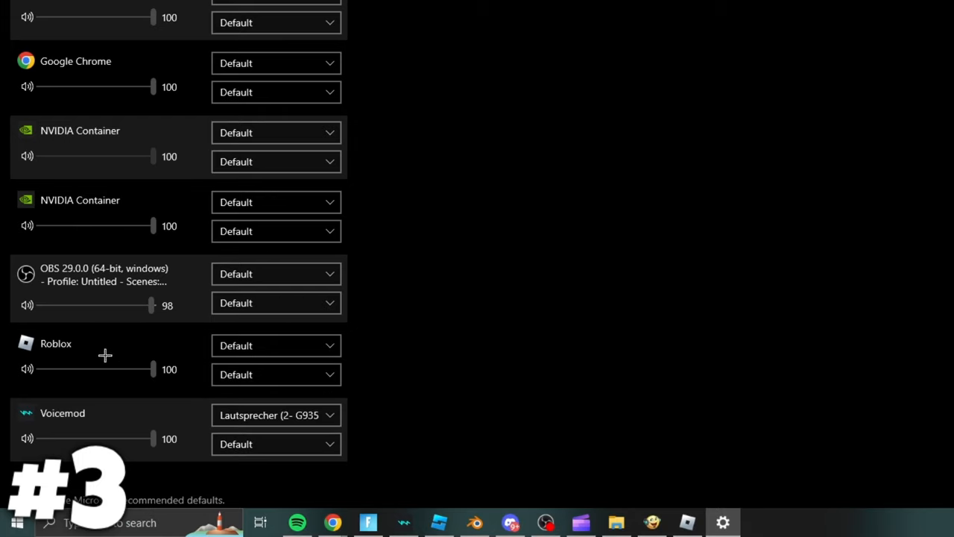